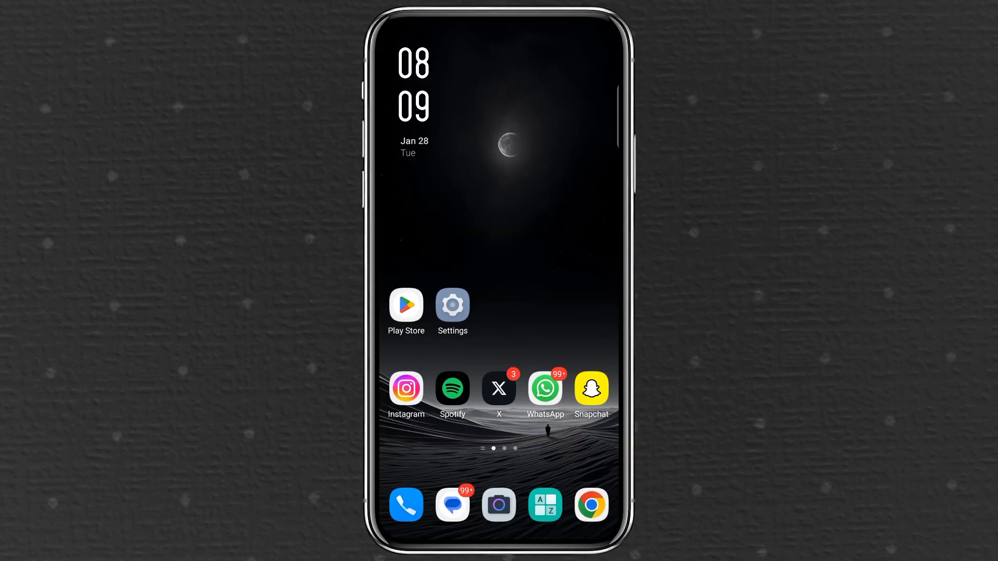
- Launch Instagram from the Android home screen
{"action": "left_click", "coordinate": [405, 387]}
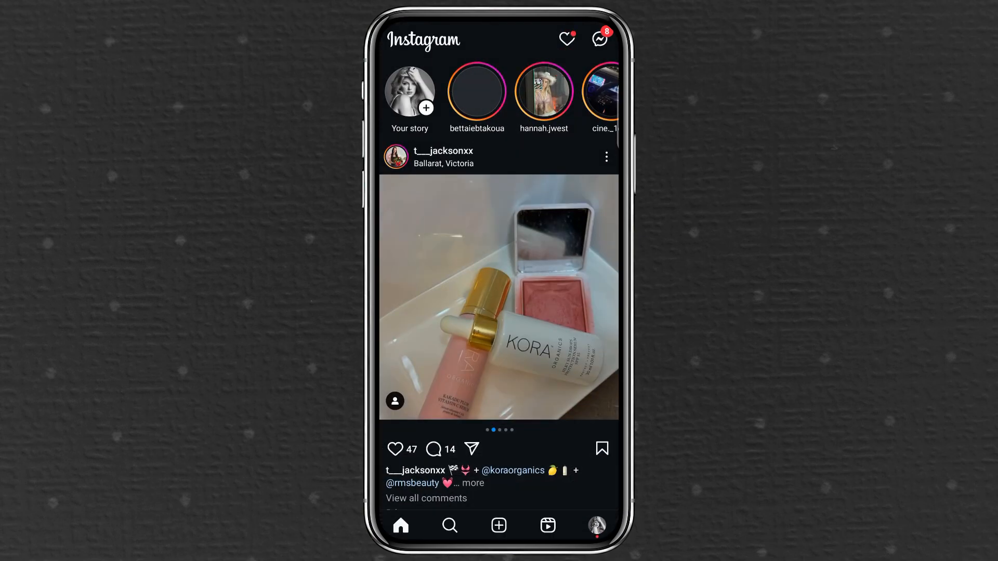
- Go to your own profile and open the Settings and activity menu
{"action": "left_click", "coordinate": [596, 525]}
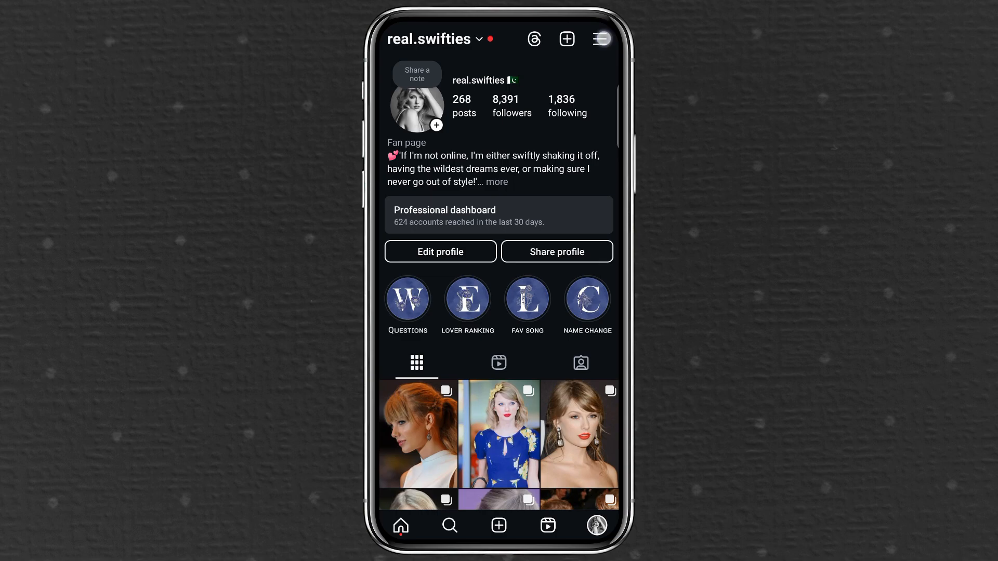
{"action": "left_click", "coordinate": [600, 39]}
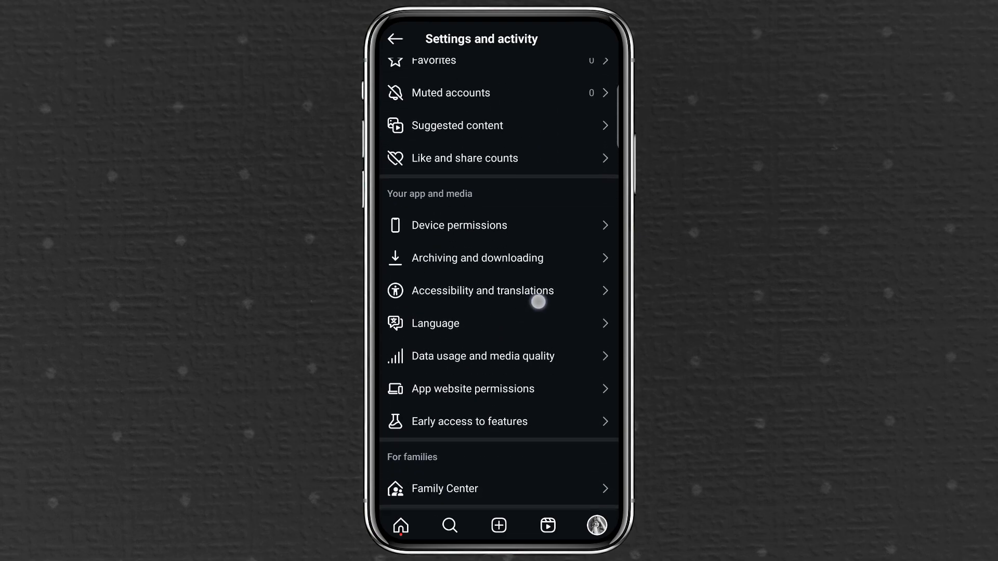
- Go to the Archiving and downloading settings under Your app and media
{"action": "left_click", "coordinate": [476, 257]}
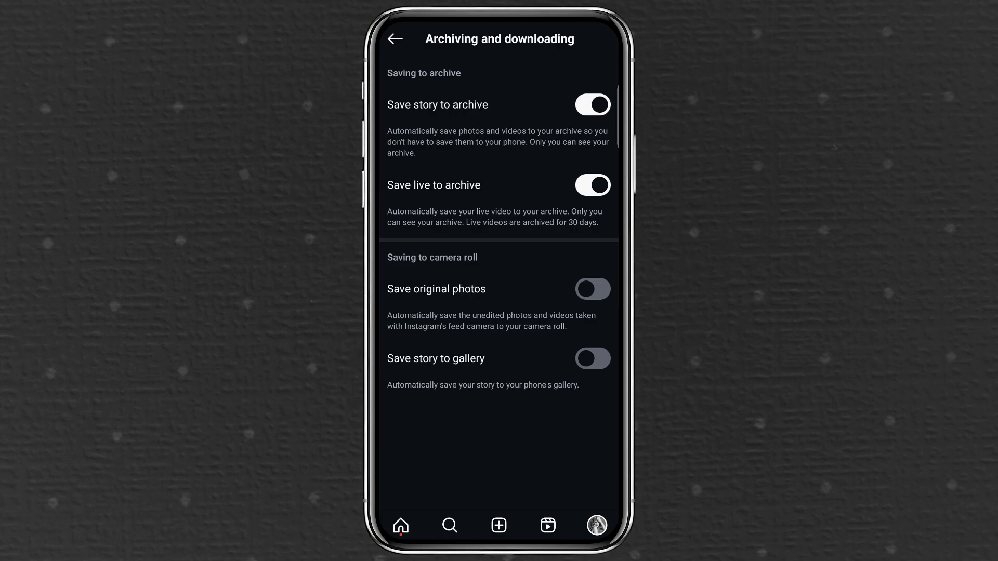
- Switch on Save original photos and Save story to gallery
{"action": "left_click", "coordinate": [591, 289]}
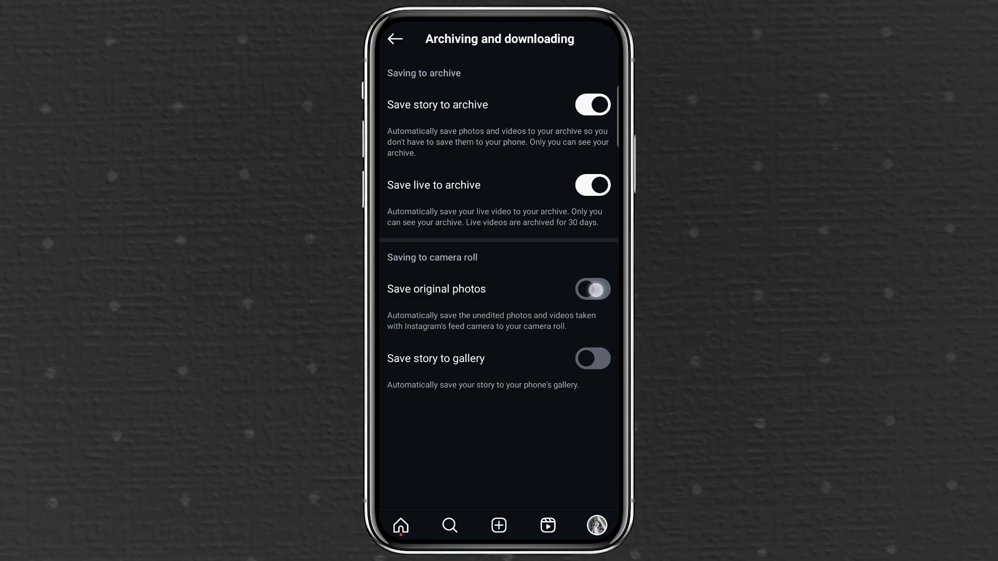
{"action": "left_click", "coordinate": [591, 289]}
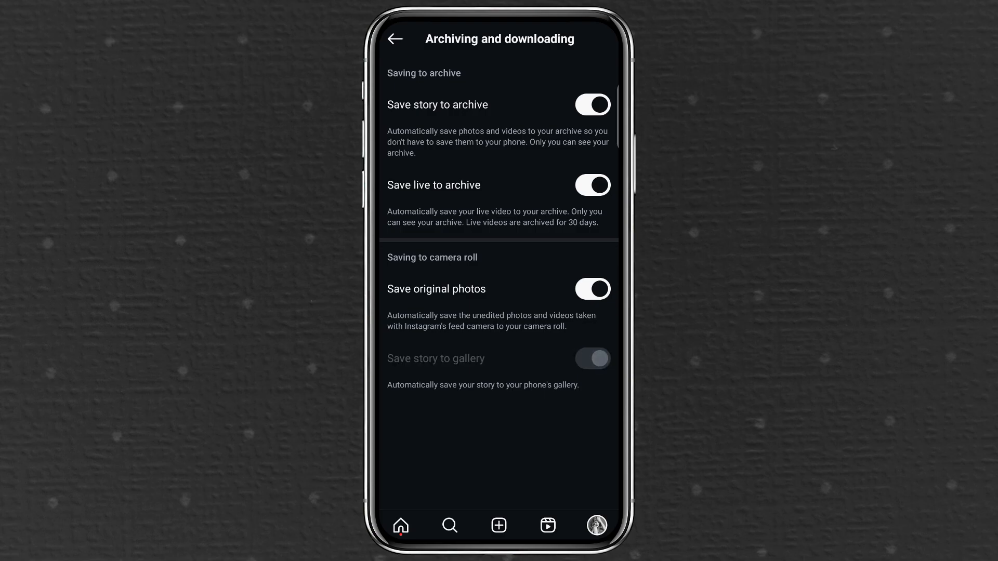
{"action": "left_click", "coordinate": [592, 358]}
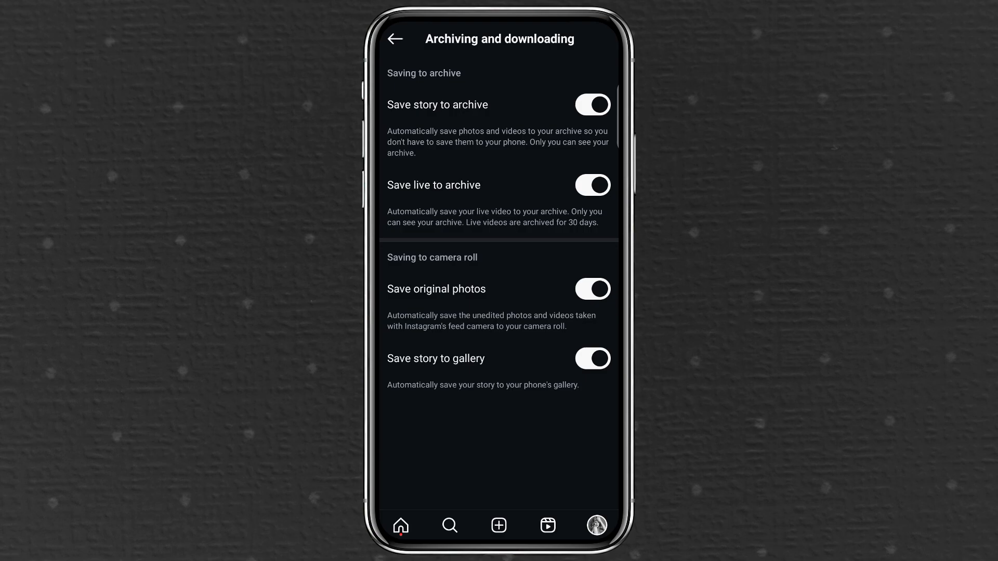